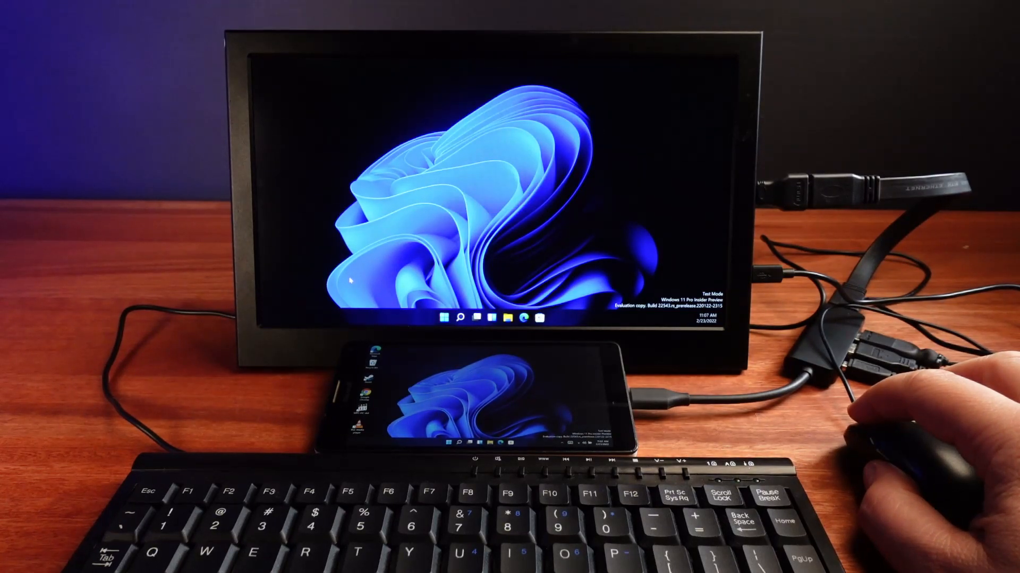
Step: Browse the Start menu's All apps list, then open File Explorer and scroll to This PC's drives
left_click(445, 318)
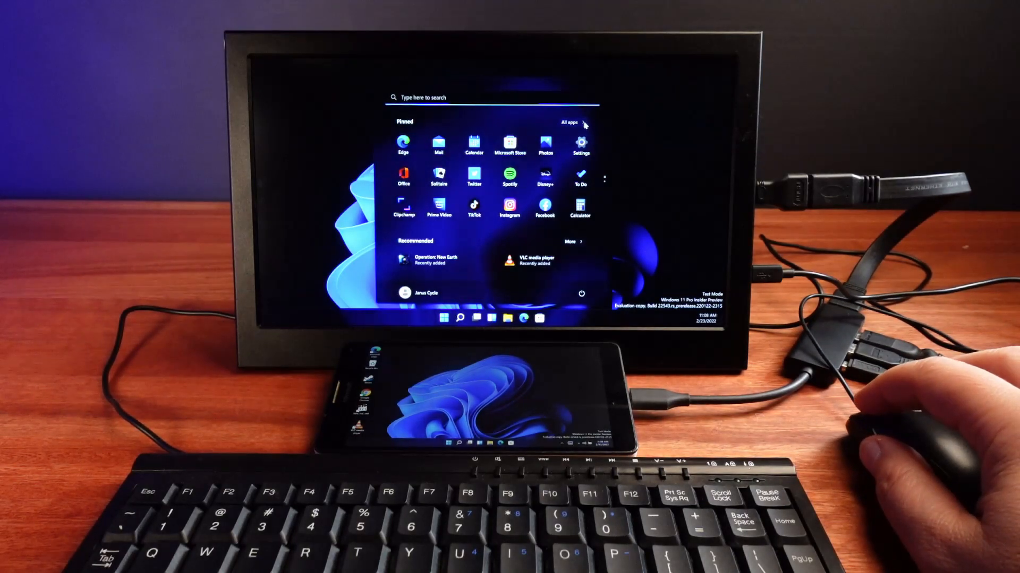
left_click(569, 122)
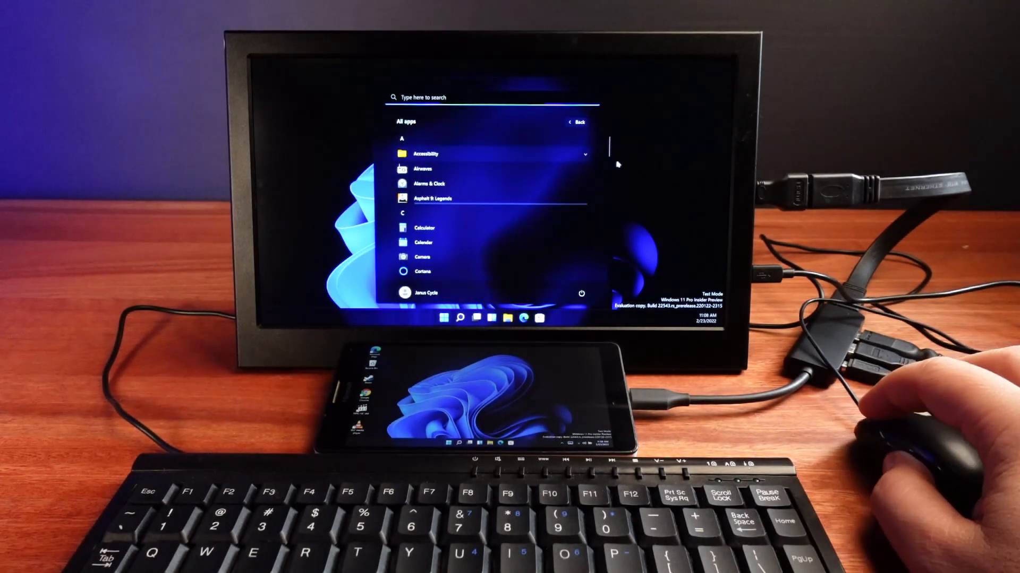
scroll("down", 3)
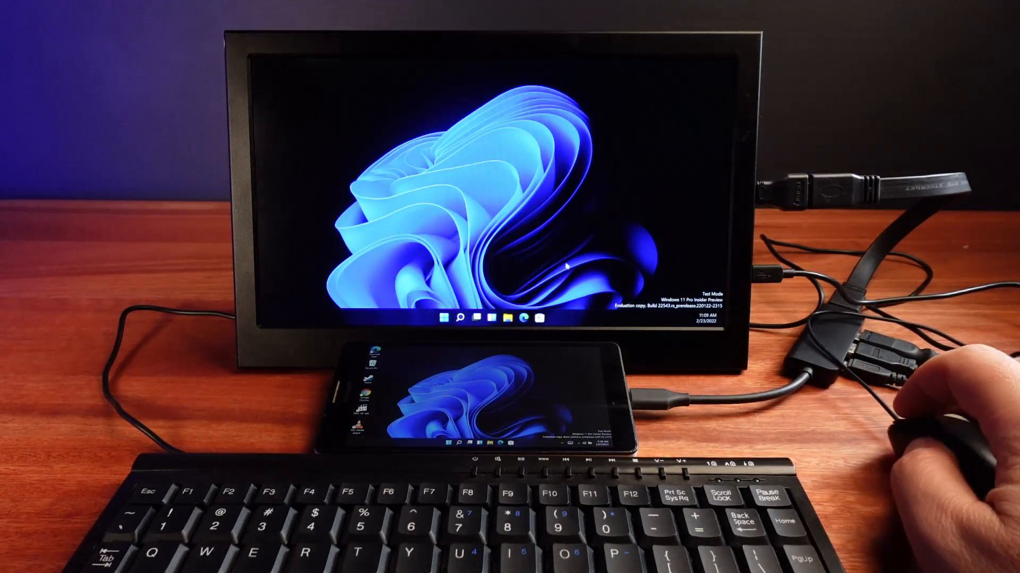
left_click(506, 318)
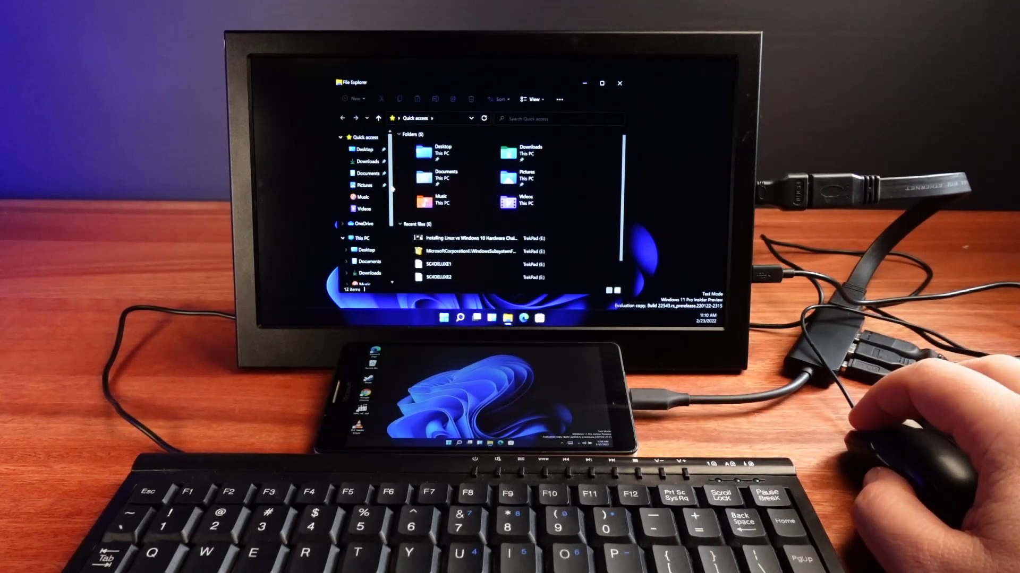
scroll("down", 3)
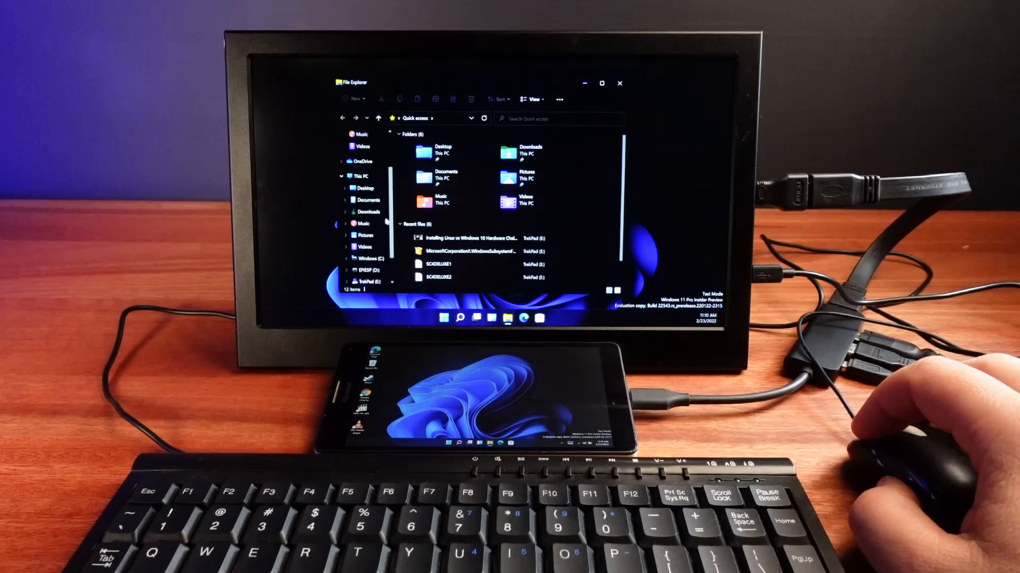